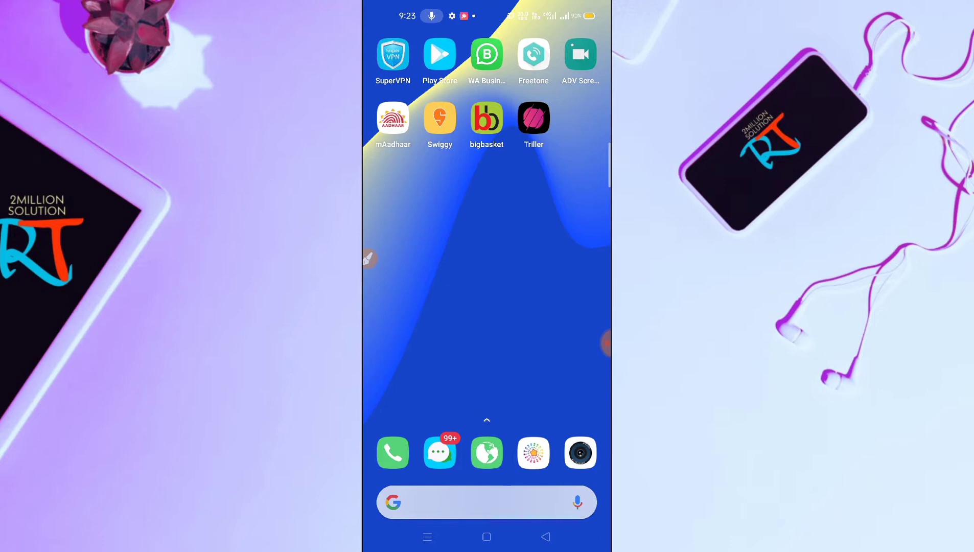
Step: Launch Triller and scroll through several videos in the Music feed
{"action": "left_click", "coordinate": [534, 117]}
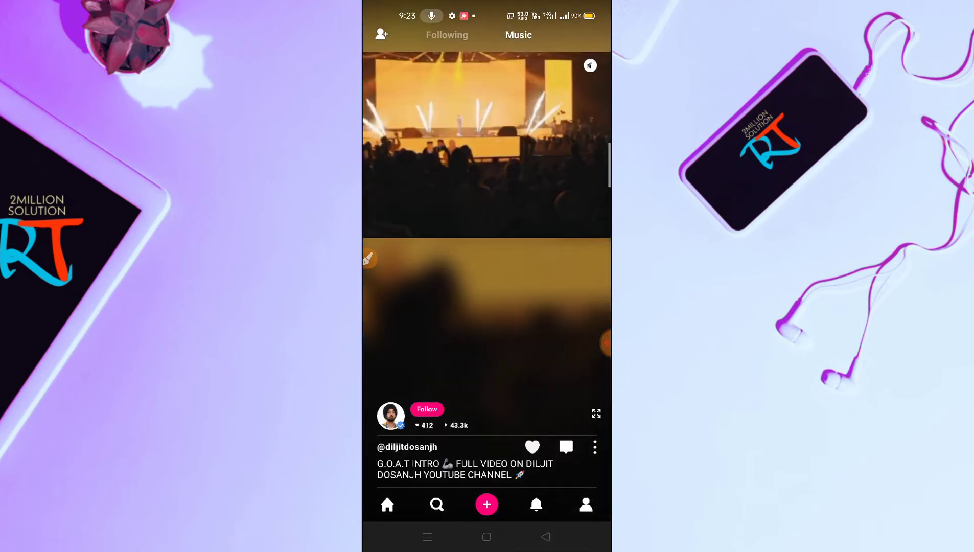
{"action": "scroll", "scroll_direction": "up", "scroll_amount": 3}
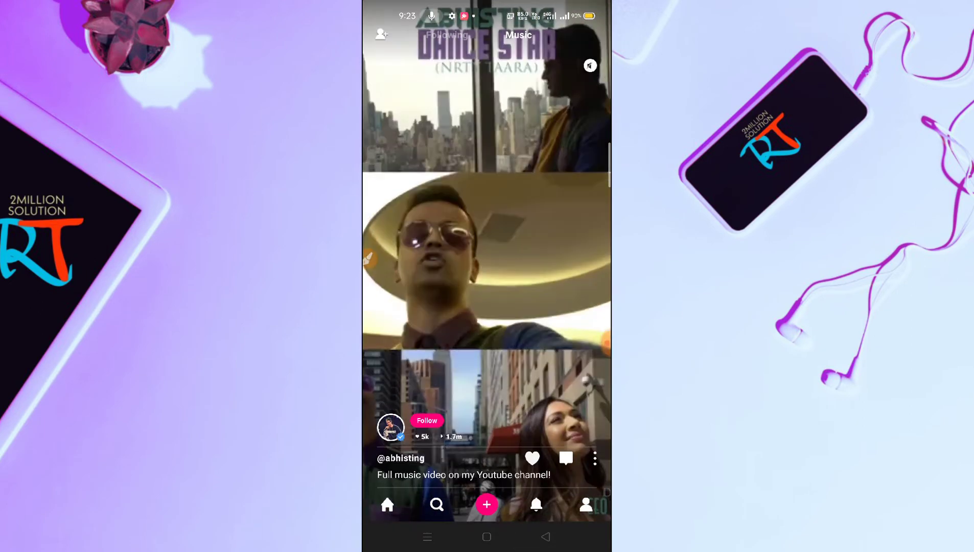
{"action": "scroll", "scroll_direction": "up", "scroll_amount": 3}
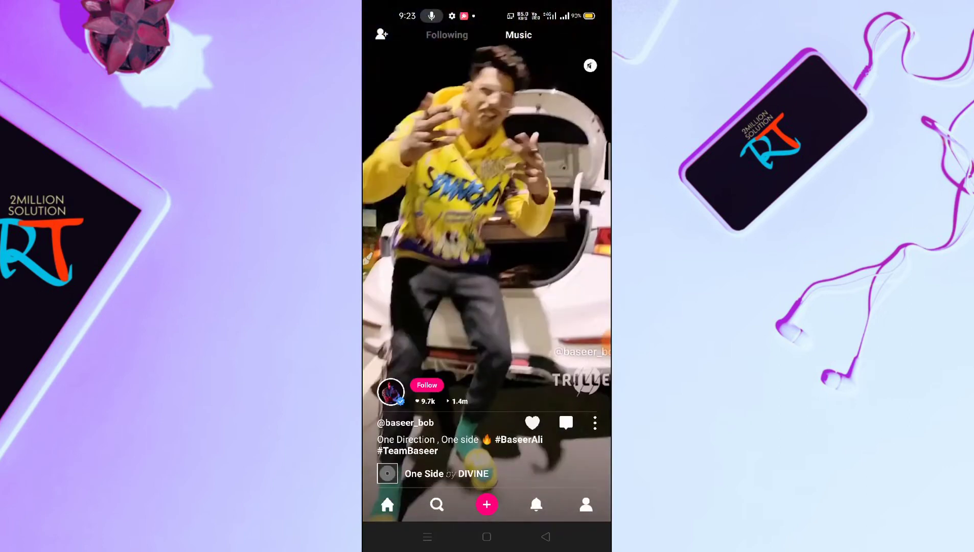
{"action": "scroll", "scroll_direction": "up", "scroll_amount": 3}
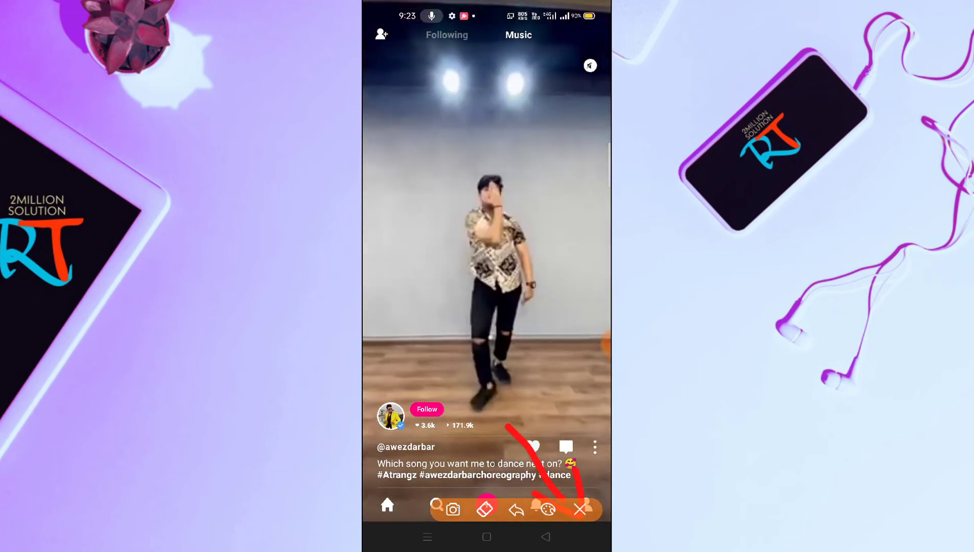
Step: Go to the empty profile page and bring up the Sign up / log in options
{"action": "left_click", "coordinate": [581, 509]}
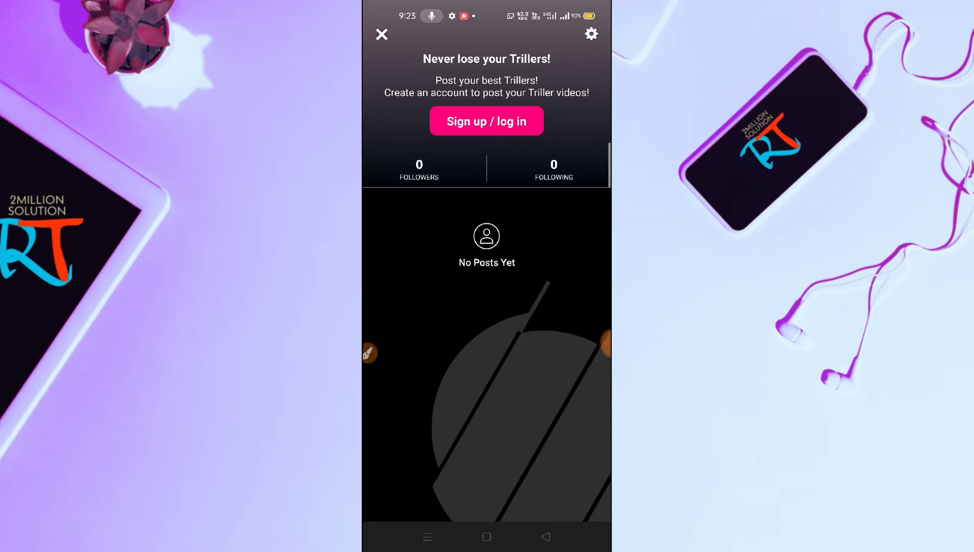
{"action": "left_click", "coordinate": [486, 121]}
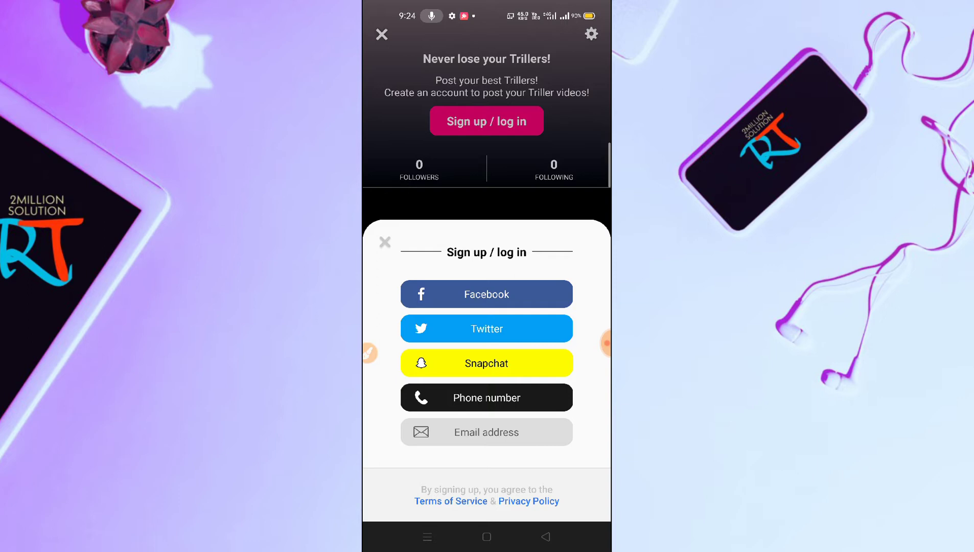
Step: Sign up for a Triller account using Facebook
{"action": "left_click", "coordinate": [385, 242]}
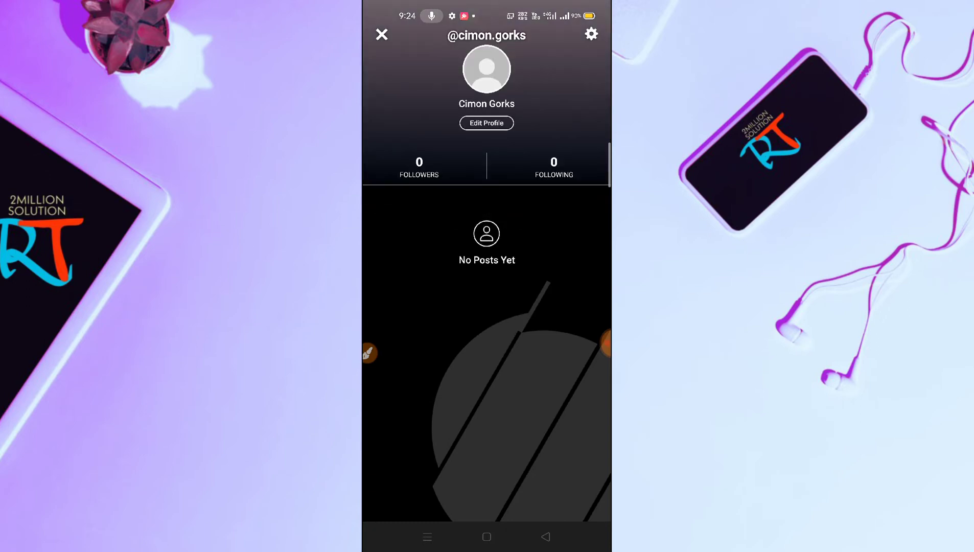
{"action": "left_click", "coordinate": [487, 122]}
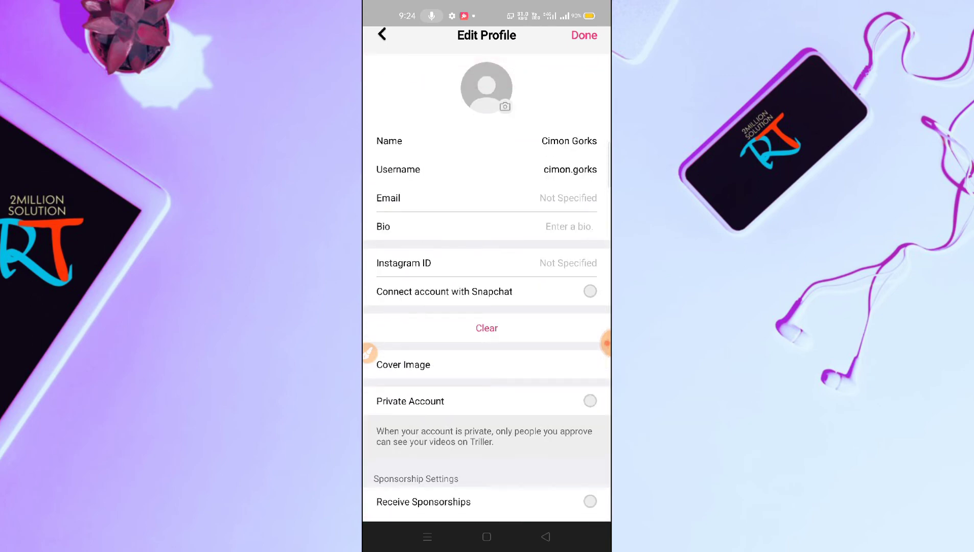
{"action": "left_click", "coordinate": [565, 198]}
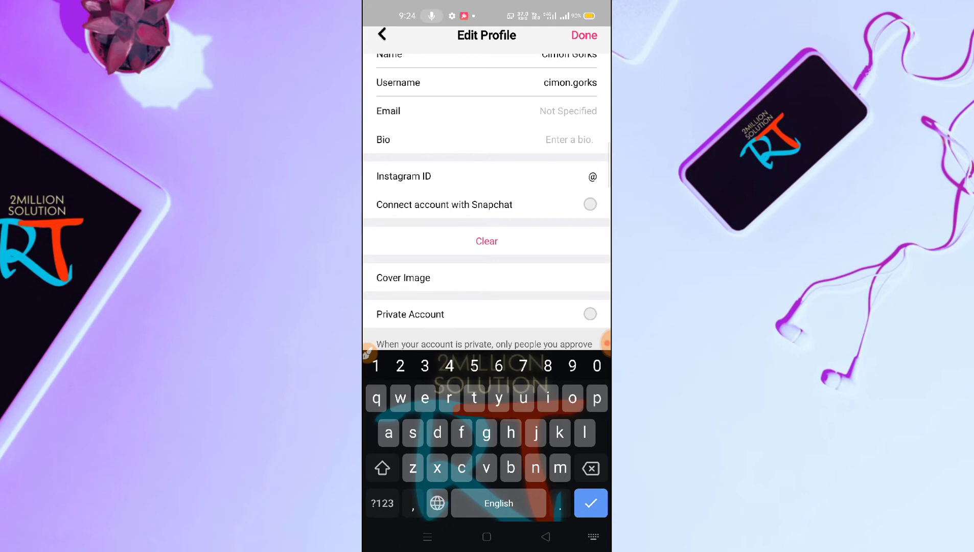
{"action": "type", "text": "cimon"}
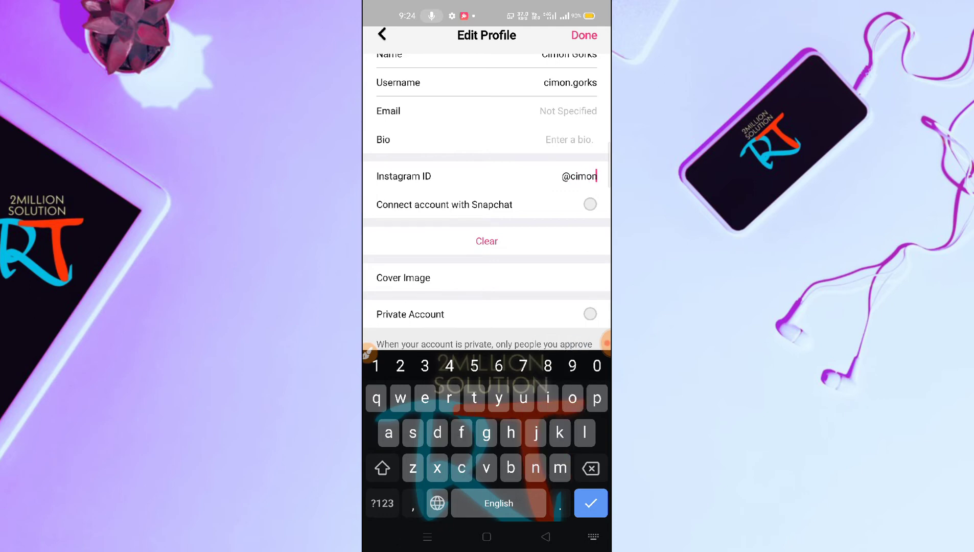
{"action": "type", "text": "_s"}
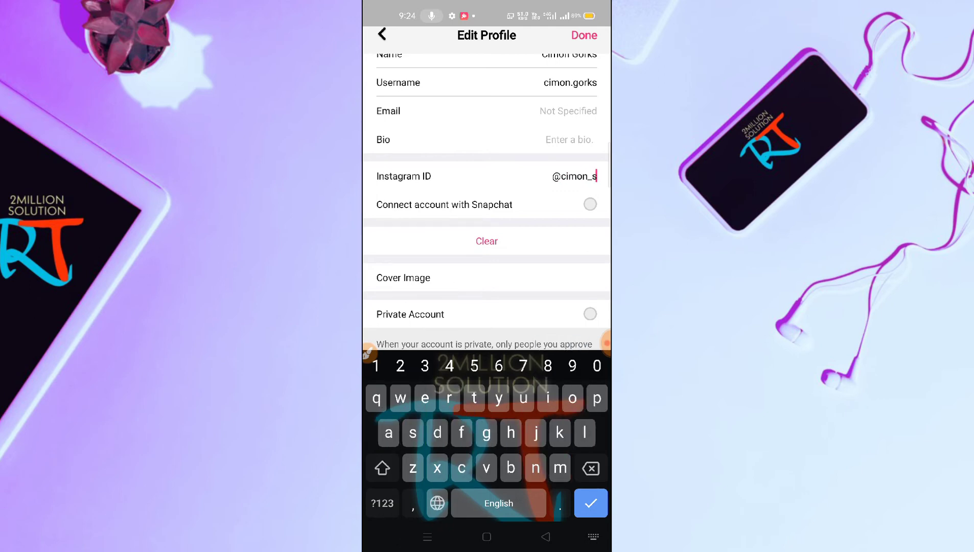
{"action": "type", "text": "harma"}
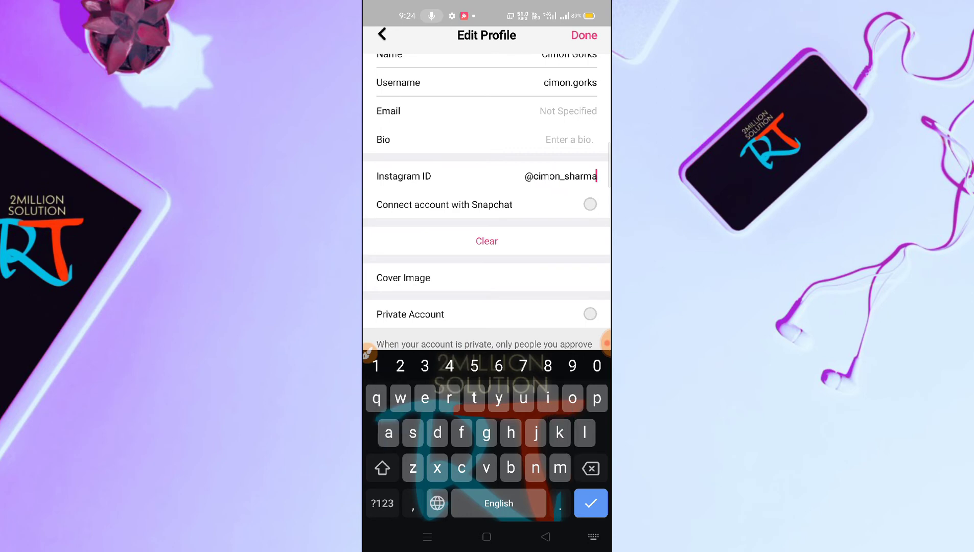
Step: Start connecting a Snapchat account, then exit to the phone's home screen
{"action": "scroll", "scroll_direction": "up", "scroll_amount": 3}
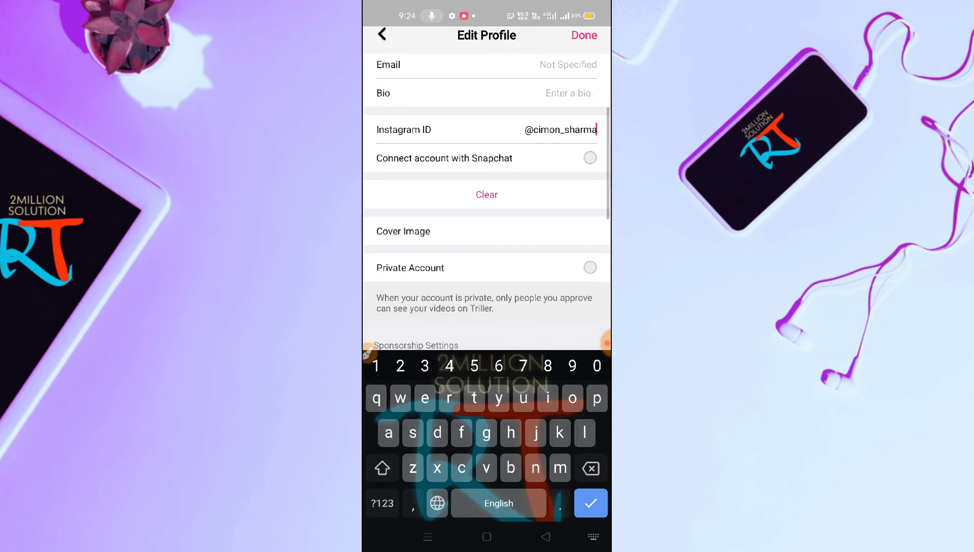
{"action": "left_click", "coordinate": [589, 158]}
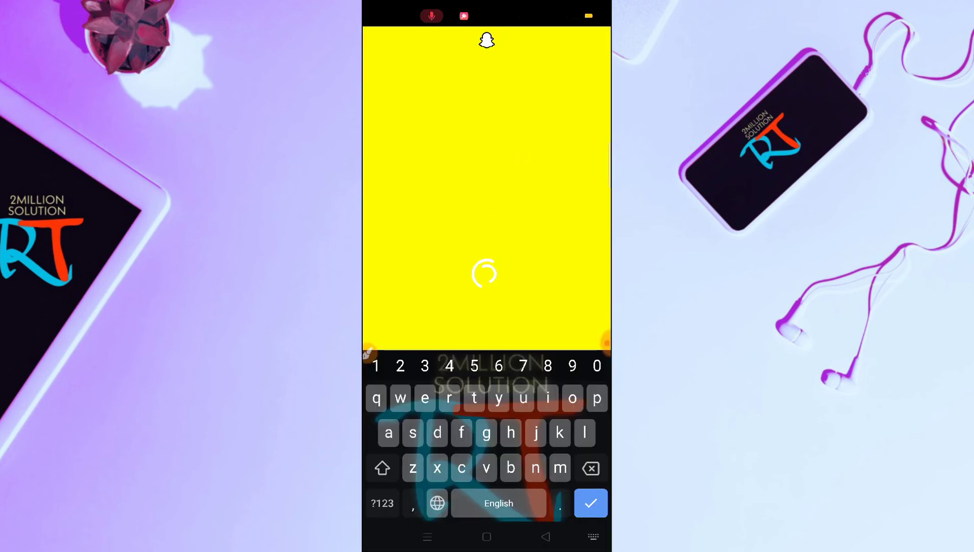
{"action": "left_click", "coordinate": [487, 537]}
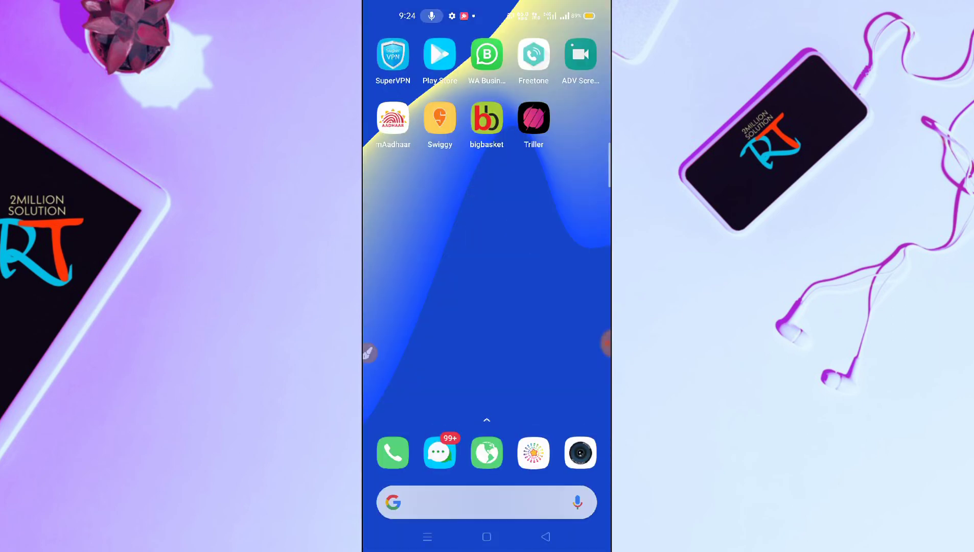
{"action": "left_click", "coordinate": [534, 117]}
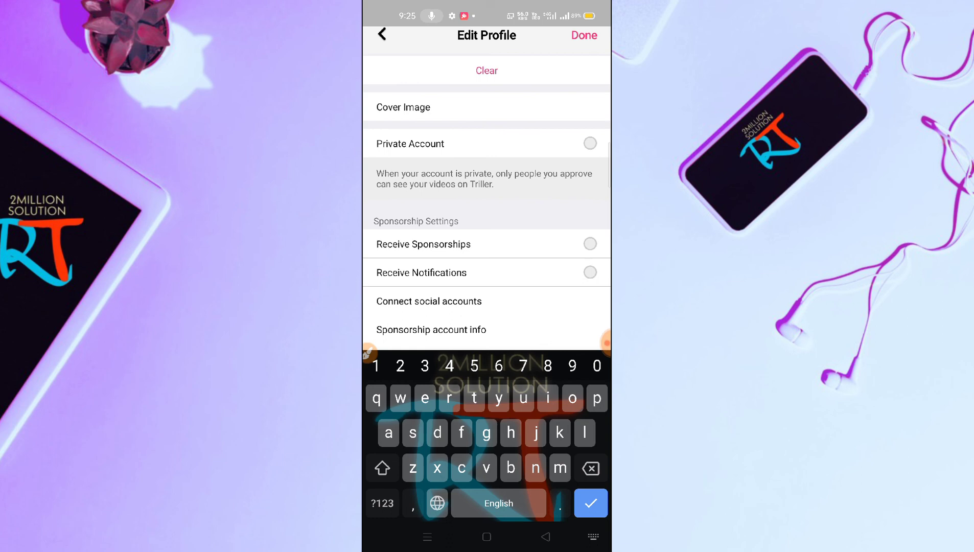
{"action": "scroll", "scroll_direction": "up", "scroll_amount": 3}
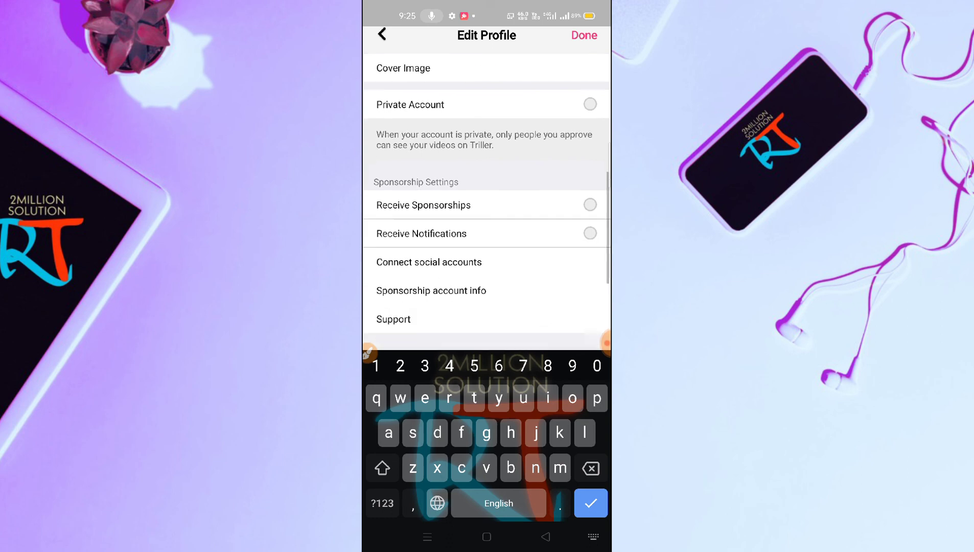
{"action": "scroll", "scroll_direction": "up", "scroll_amount": 3}
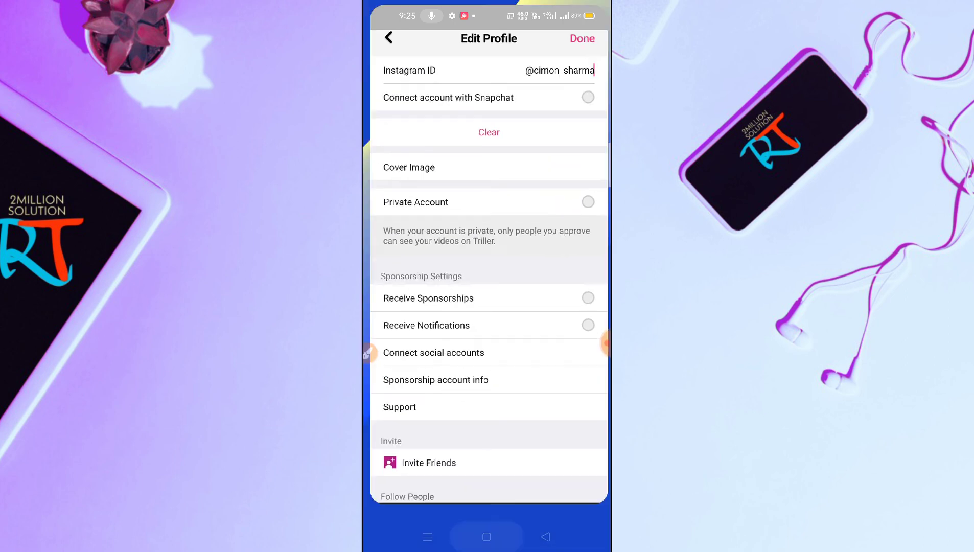
{"action": "left_click", "coordinate": [486, 537]}
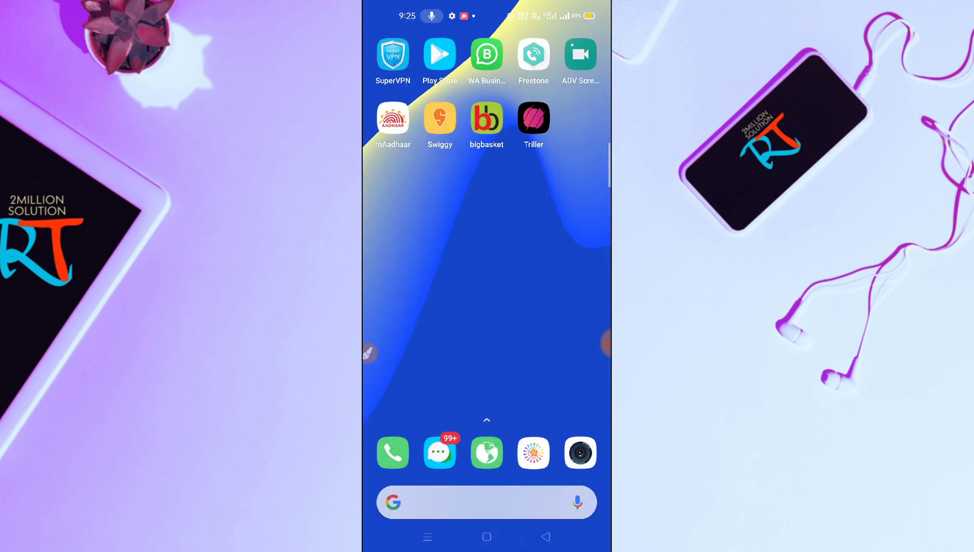